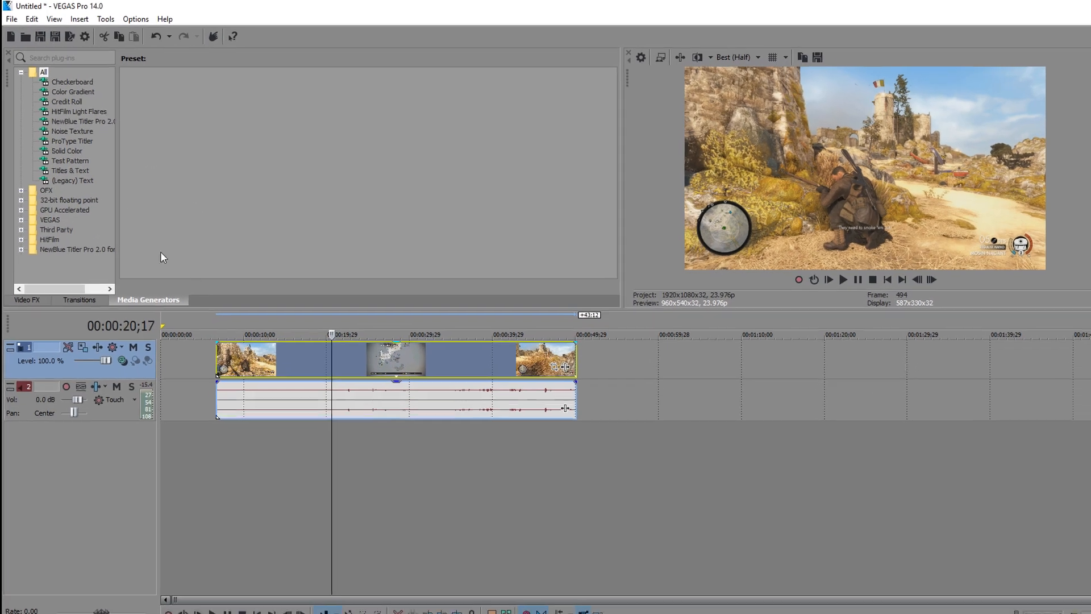
Step: Show the File menu's project commands over the editor
{"action": "left_click", "coordinate": [11, 19]}
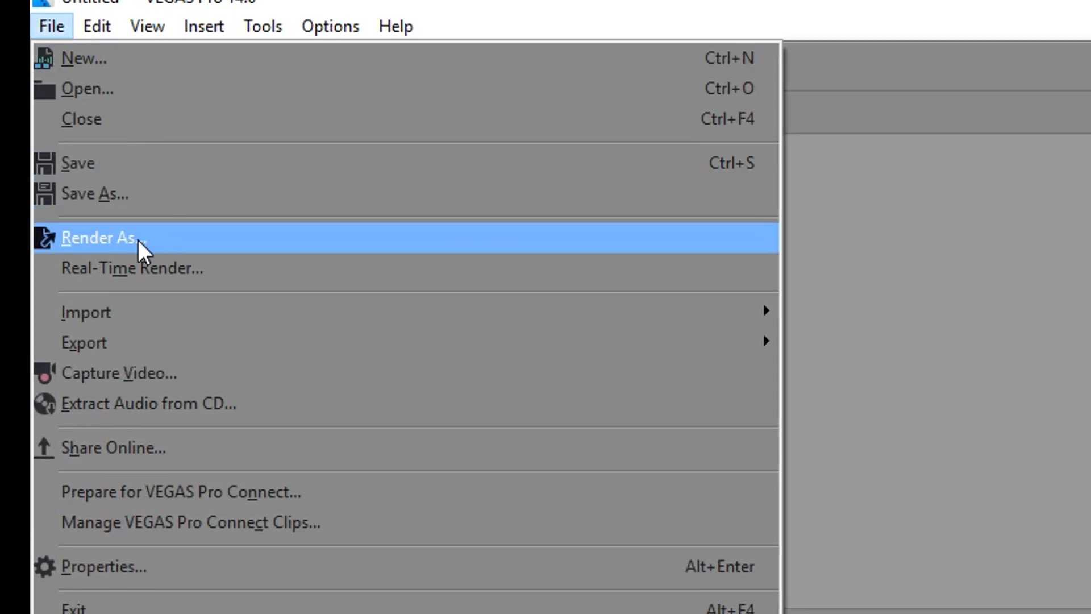
Step: In Render As, choose the Video for Windows 1080p - 60fps - AVI (best) template and customize it
{"action": "left_click", "coordinate": [98, 237]}
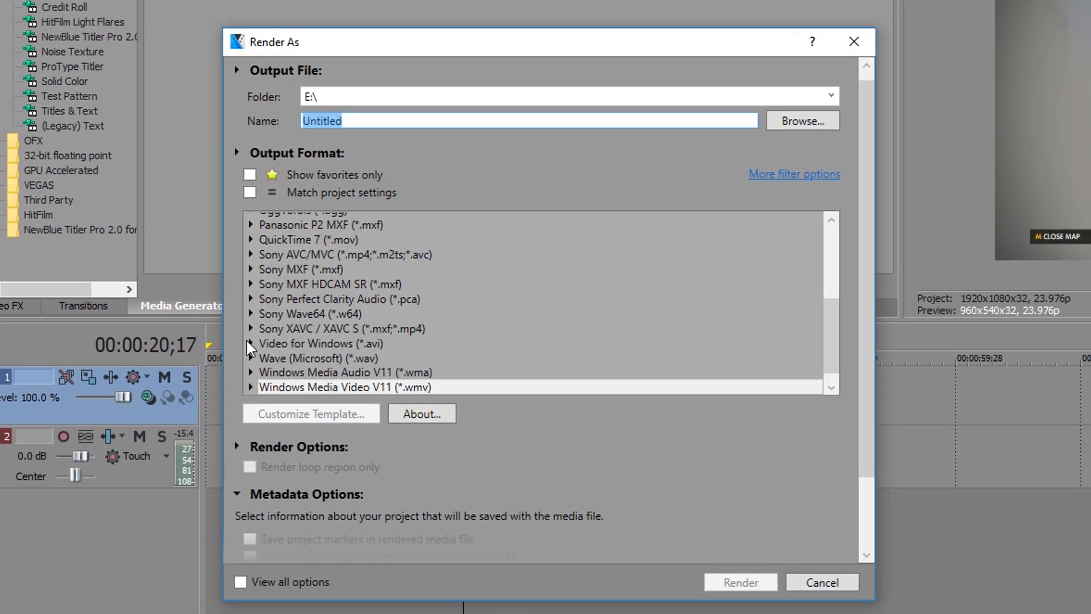
{"action": "left_click", "coordinate": [253, 343]}
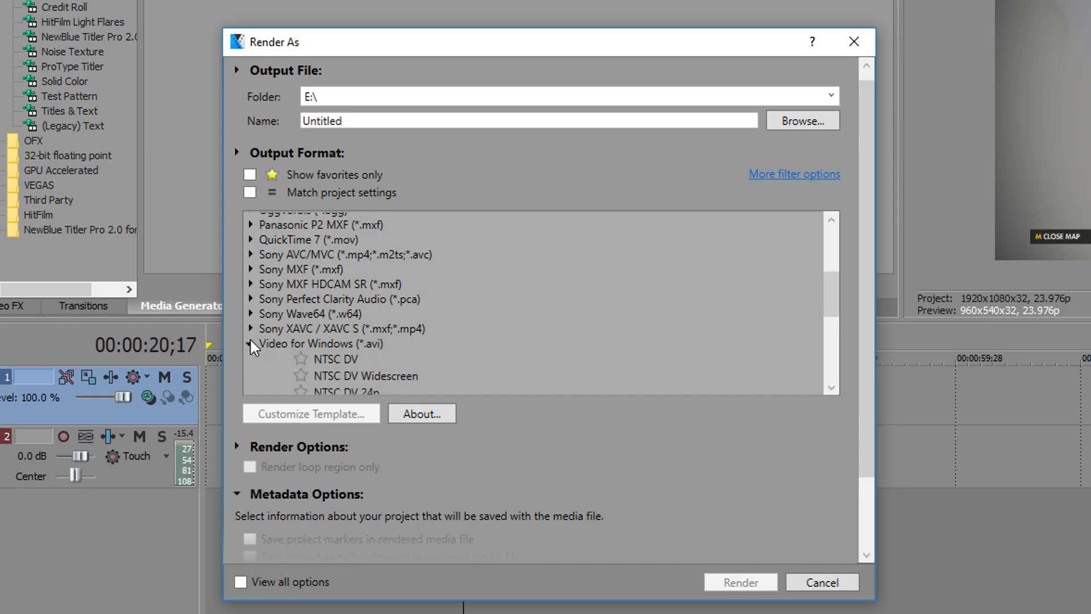
{"action": "left_click", "coordinate": [343, 372]}
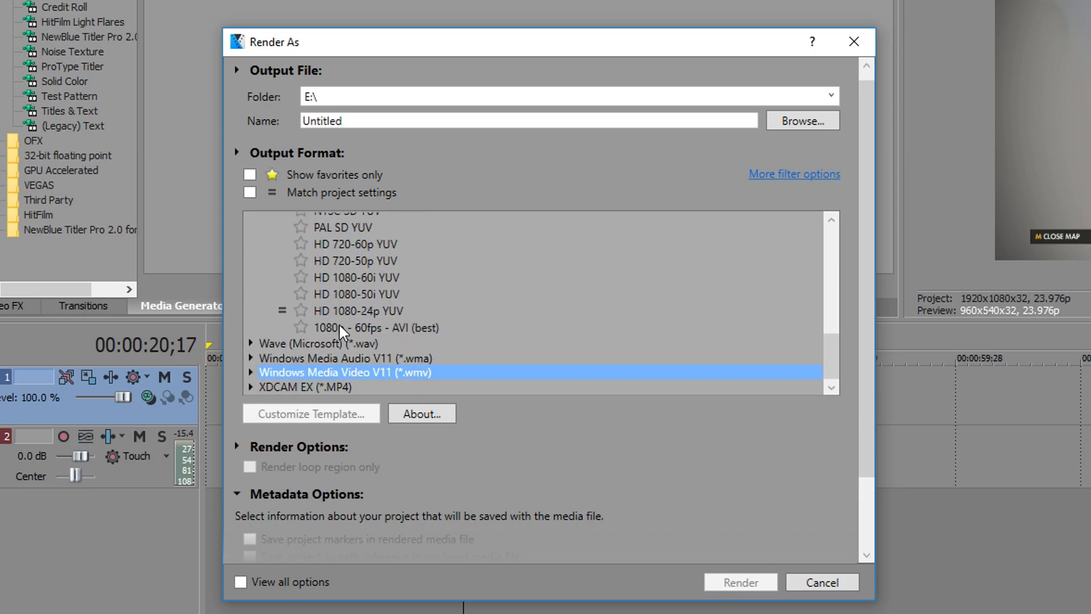
{"action": "left_click", "coordinate": [376, 327]}
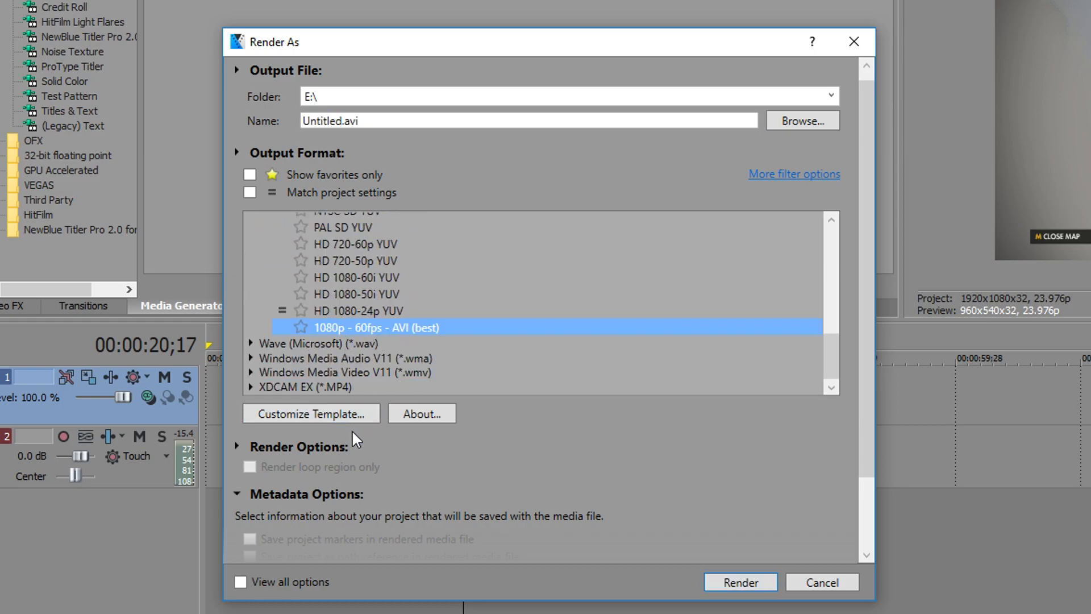
{"action": "left_click", "coordinate": [310, 413]}
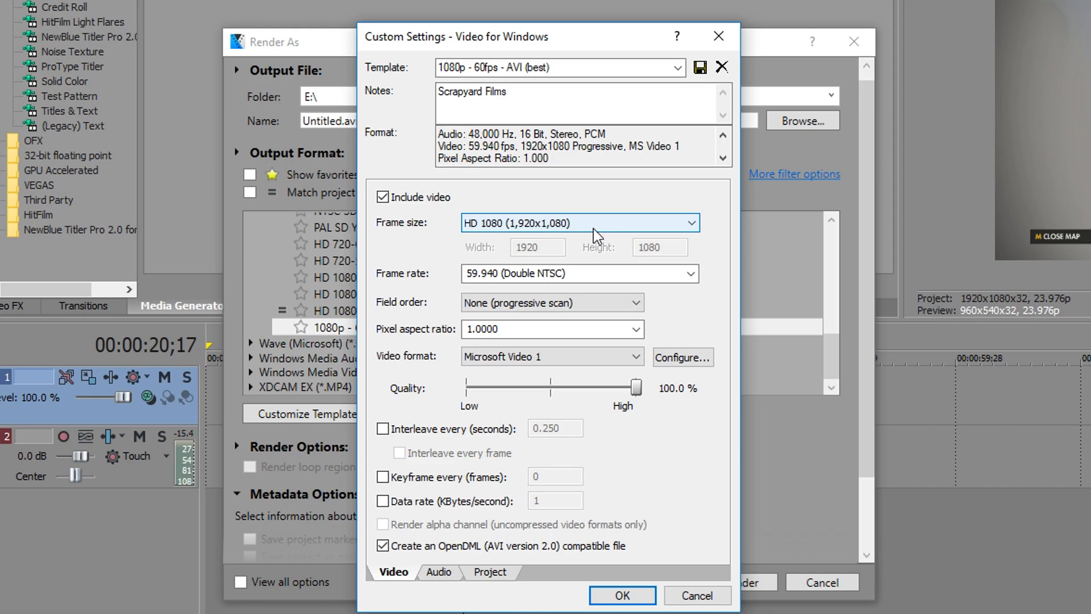
{"action": "mouse_move", "coordinate": [597, 238]}
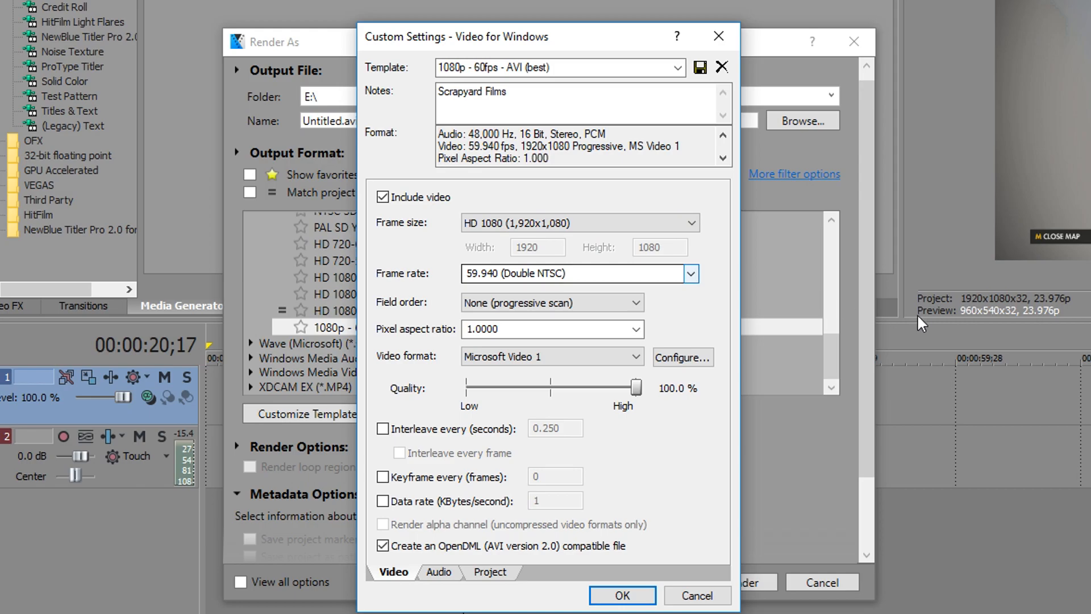
{"action": "mouse_move", "coordinate": [693, 297]}
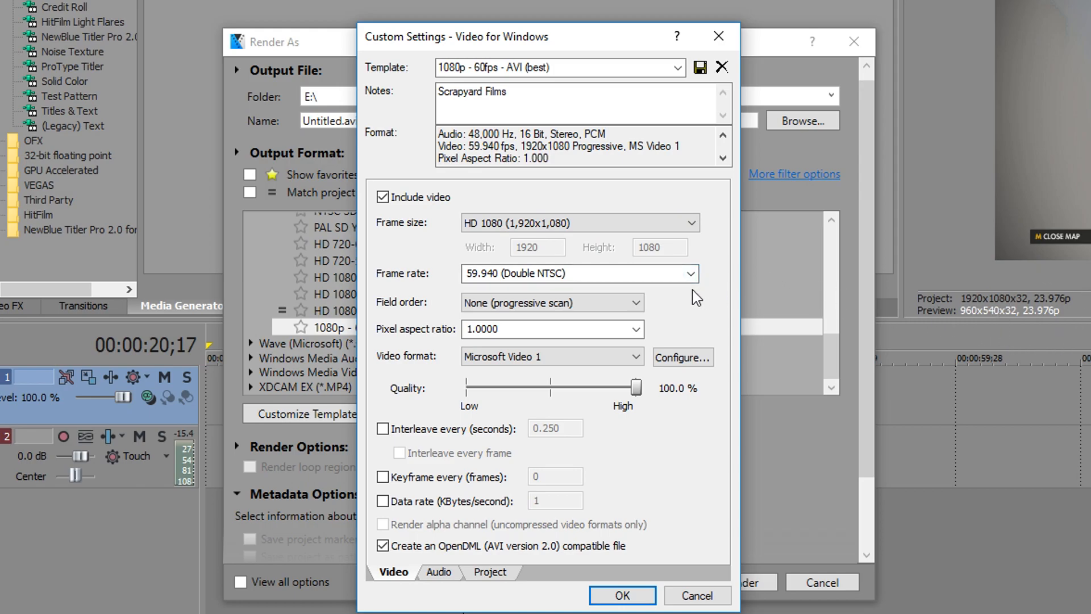
Step: Set the template's frame rate to 23.976 (IVTC Film), keeping Microsoft Video 1 compression
{"action": "left_click", "coordinate": [689, 273]}
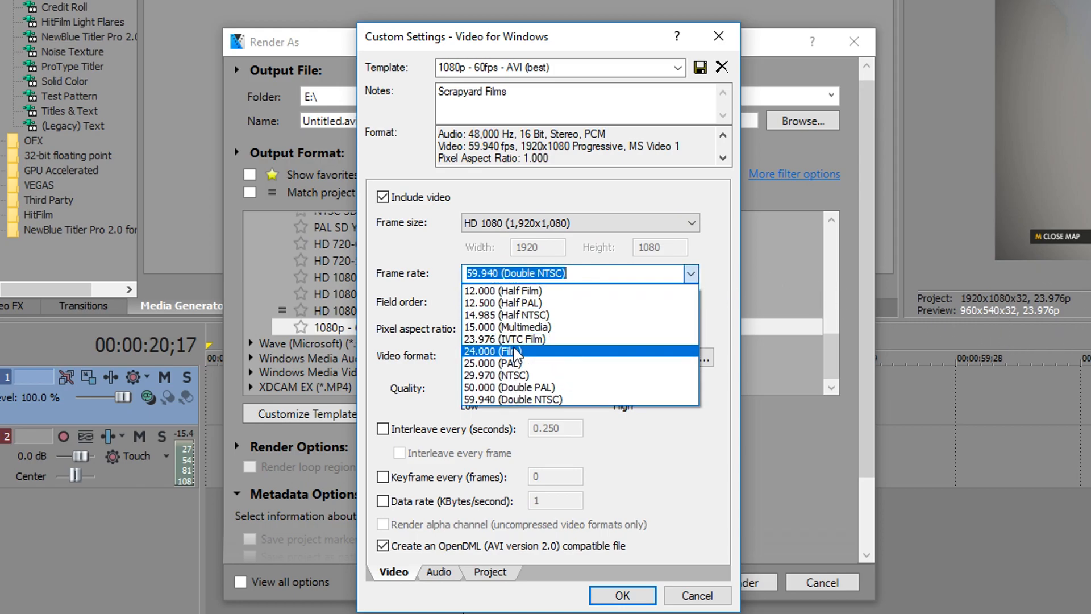
{"action": "left_click", "coordinate": [504, 338]}
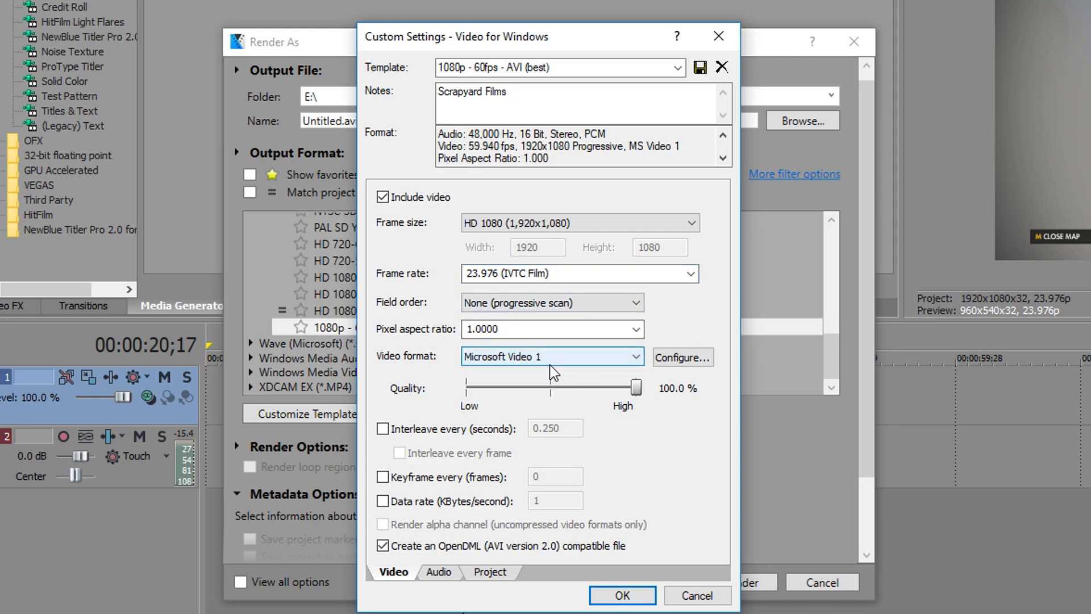
{"action": "left_click", "coordinate": [552, 357]}
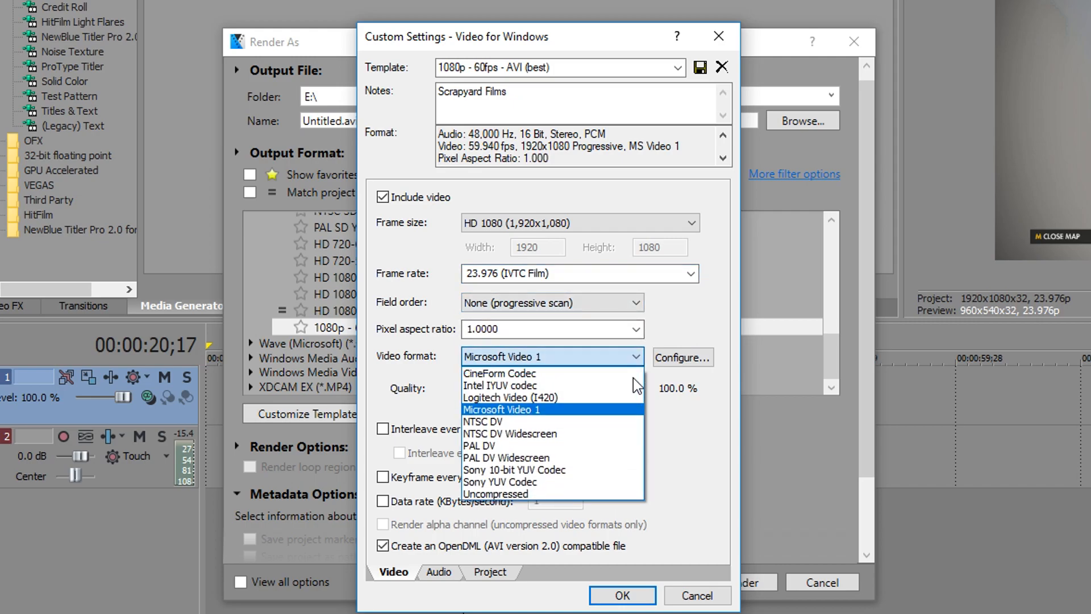
{"action": "left_click", "coordinate": [501, 408]}
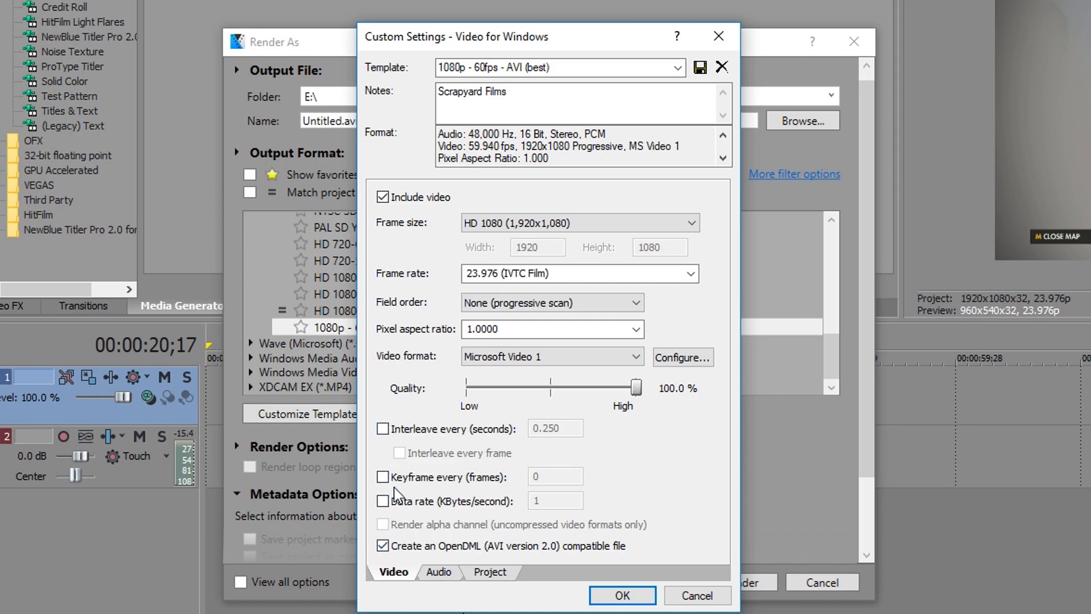
Step: Review the audio (PCM 48,000 Hz 16-bit stereo) and project settings, then accept the customized template
{"action": "left_click", "coordinate": [439, 572]}
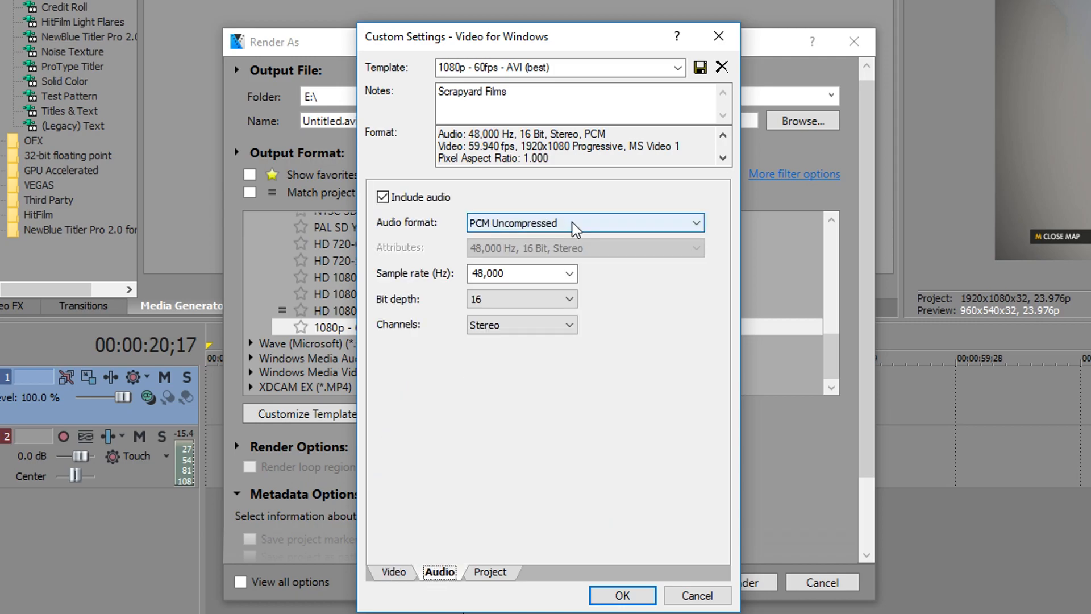
{"action": "mouse_move", "coordinate": [568, 258]}
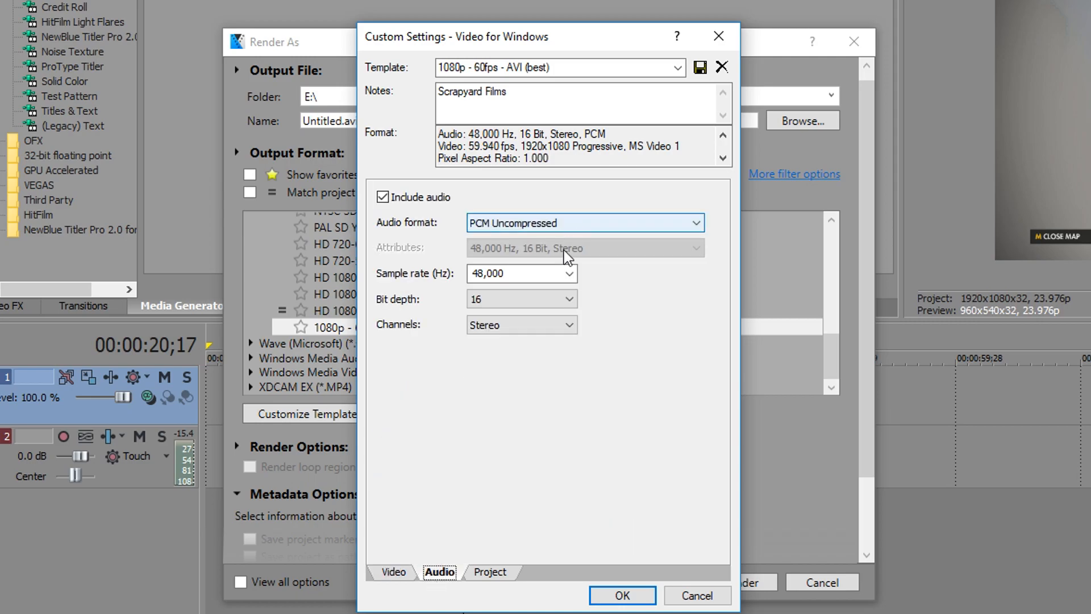
{"action": "left_click", "coordinate": [489, 571]}
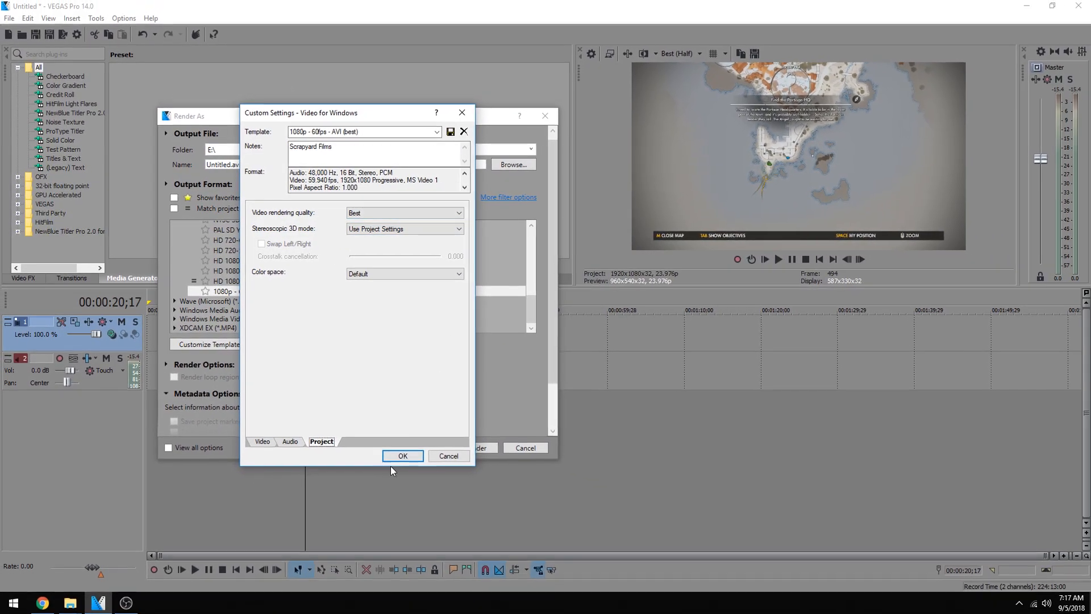
{"action": "left_click", "coordinate": [402, 456]}
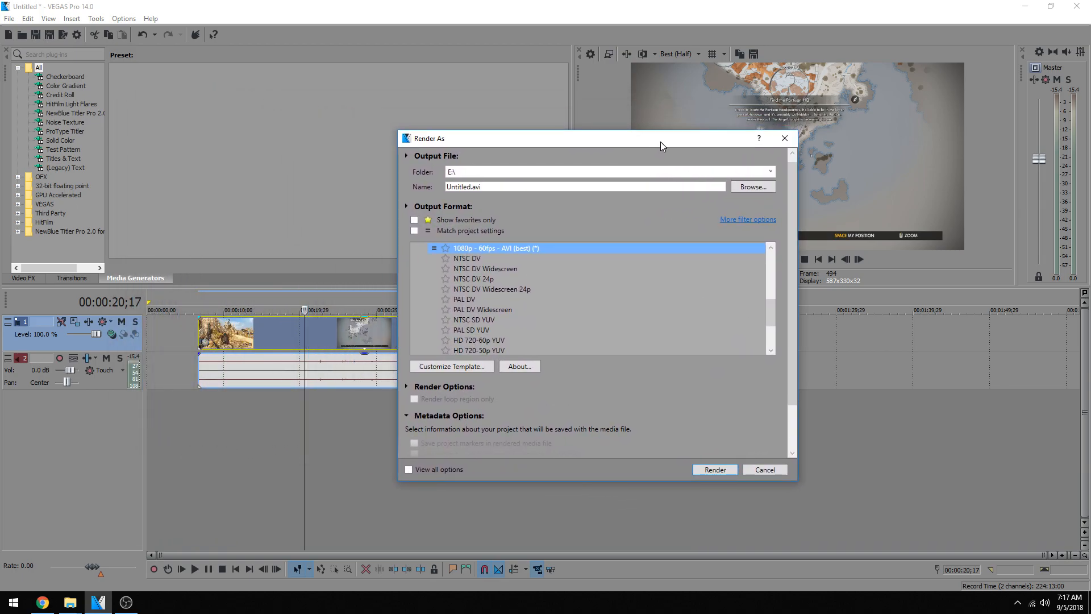
{"action": "left_click_drag", "start_coordinate": [662, 138], "coordinate": [583, 117]}
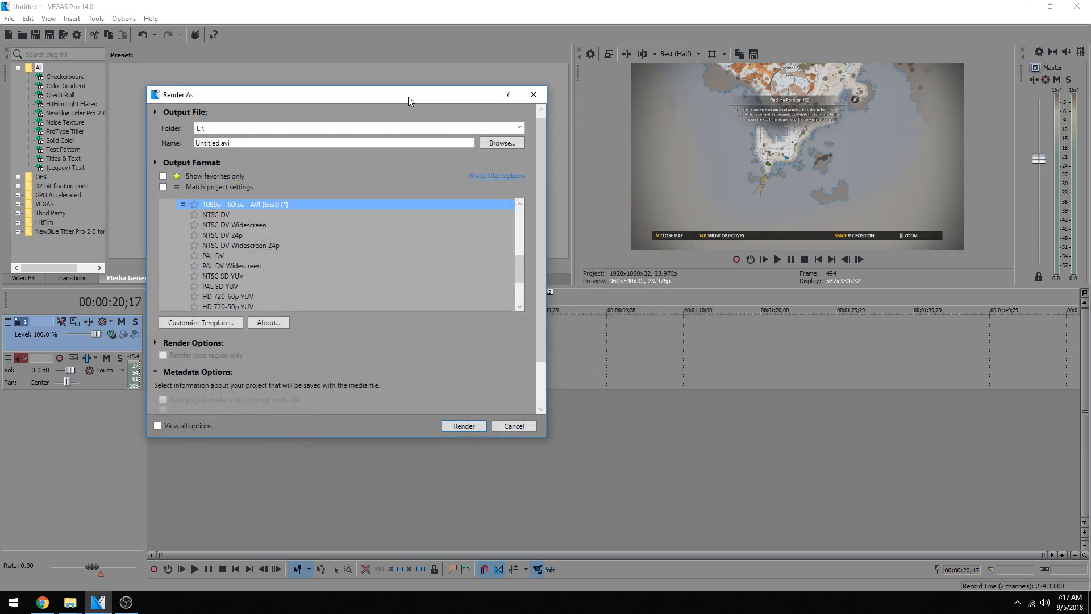
{"action": "mouse_move", "coordinate": [439, 239]}
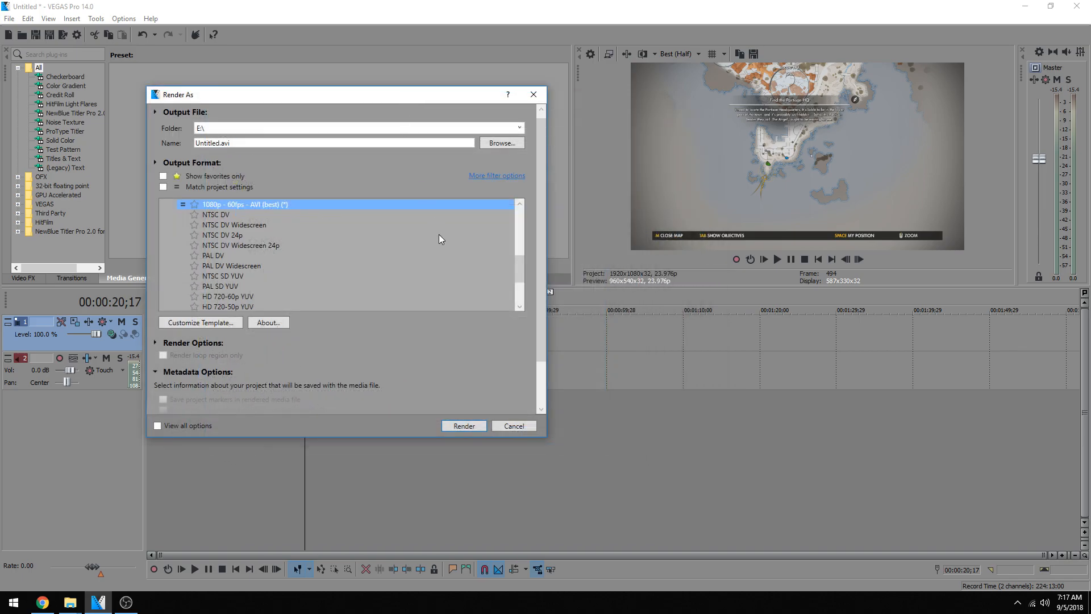